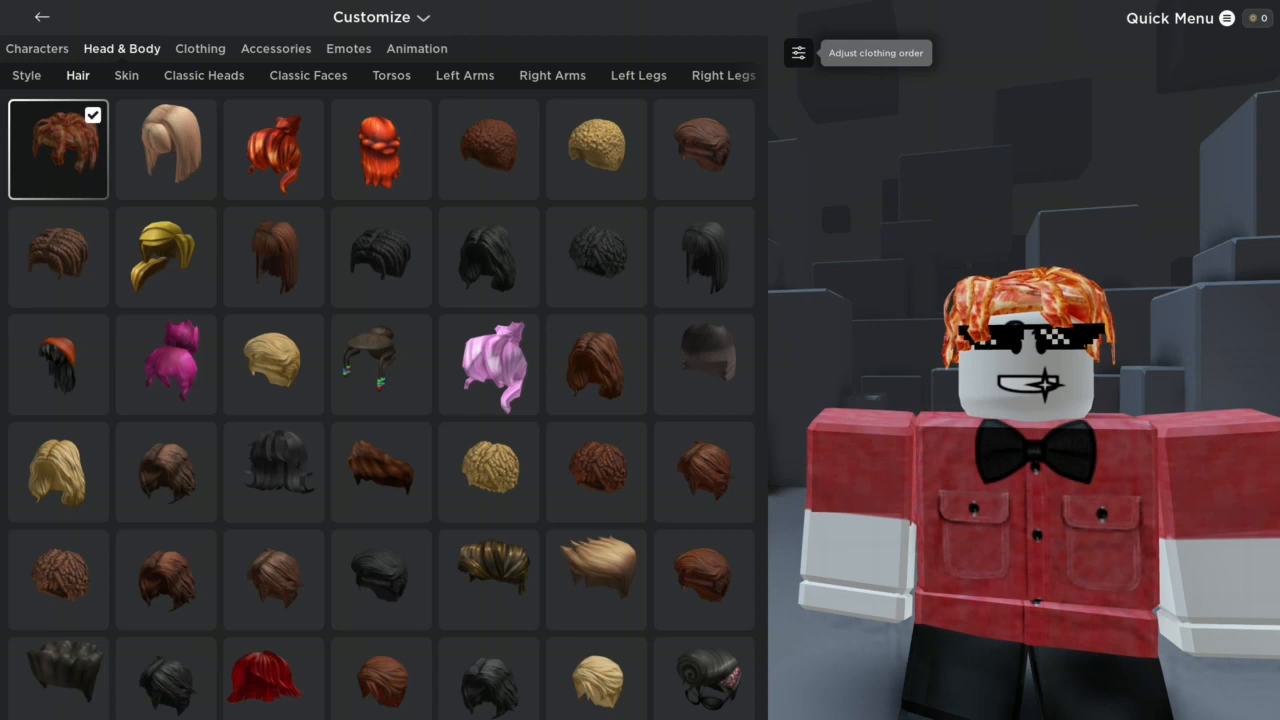
# Step: Remove the orange hair and apply the plain smile from Classic Faces
pyautogui.click(57, 148)
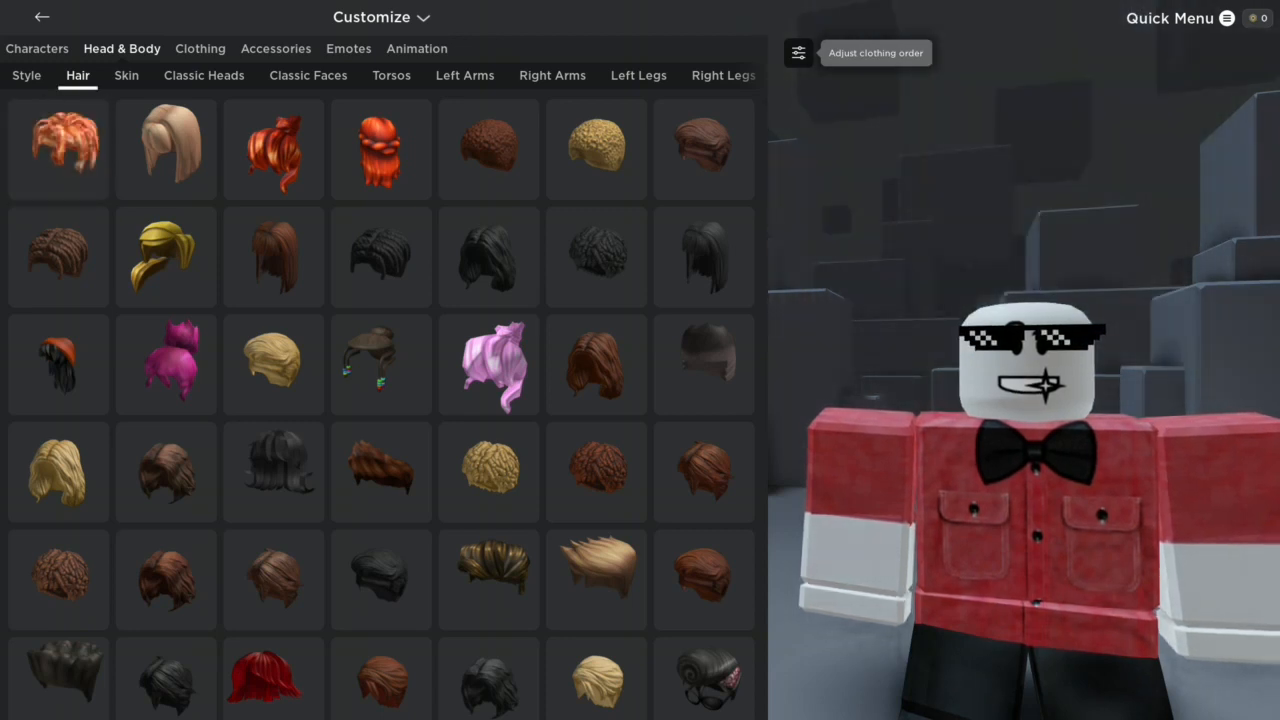
pyautogui.click(307, 75)
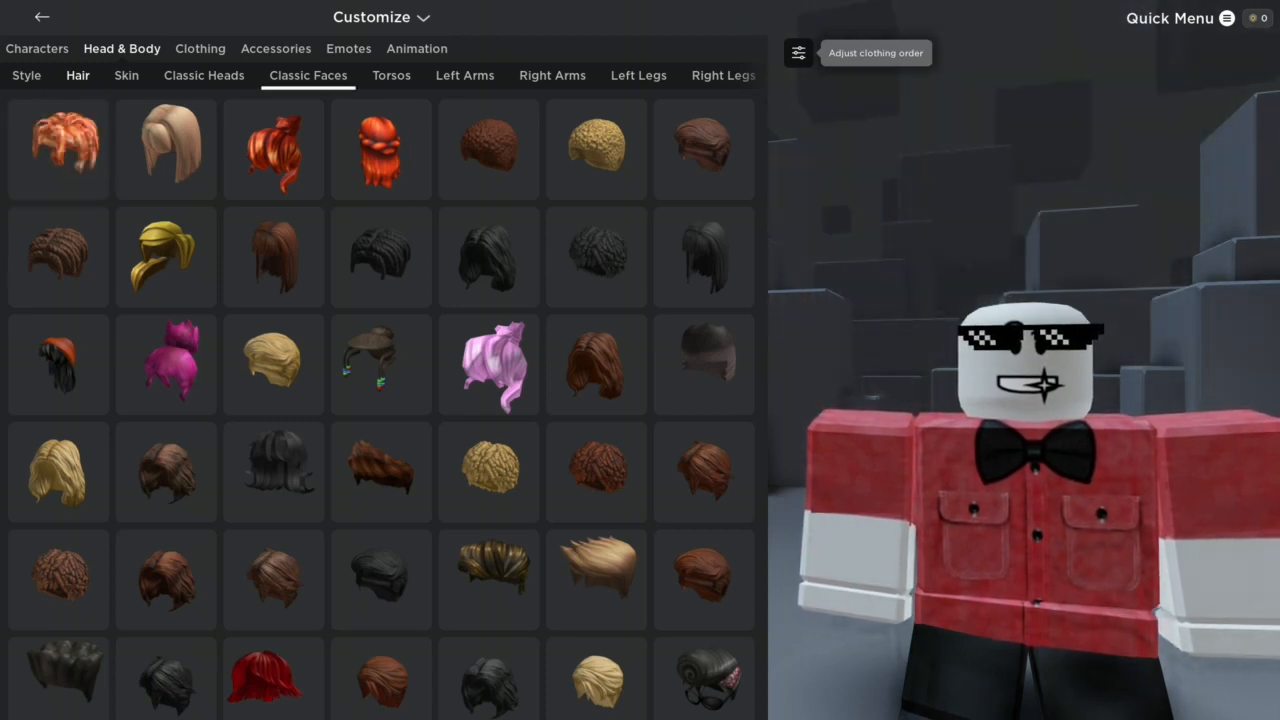
pyautogui.click(307, 75)
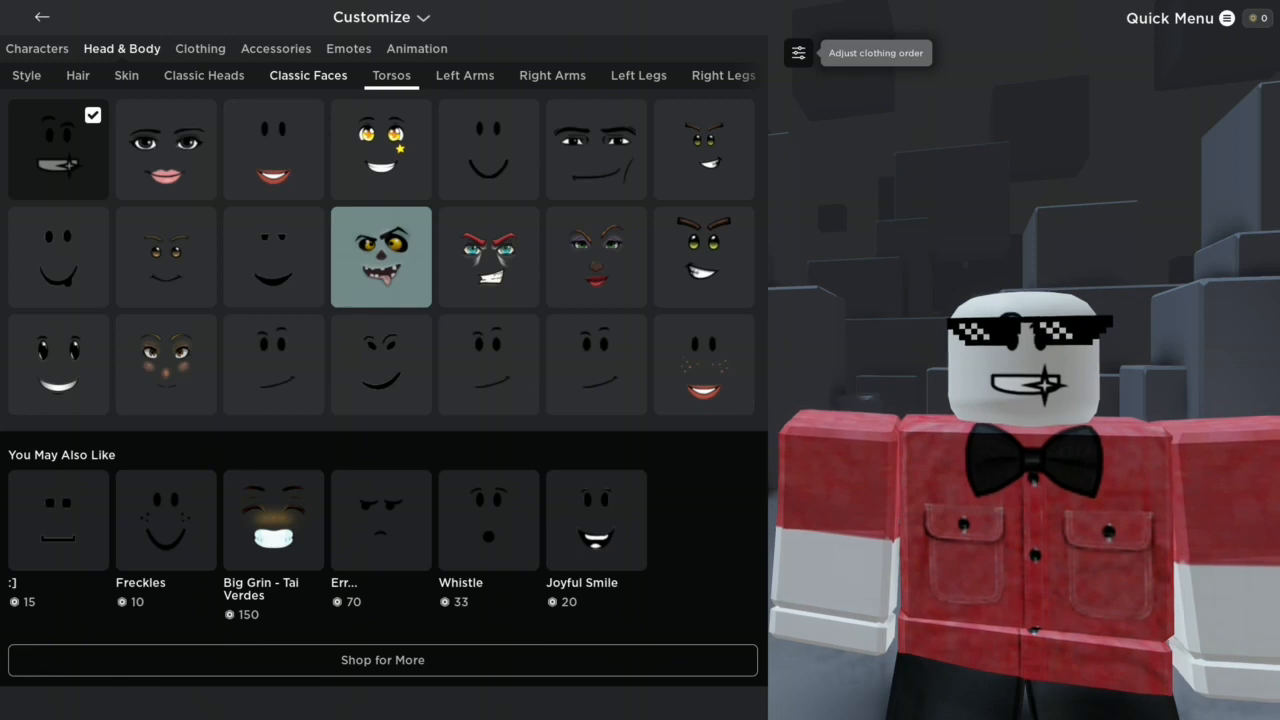
pyautogui.click(488, 150)
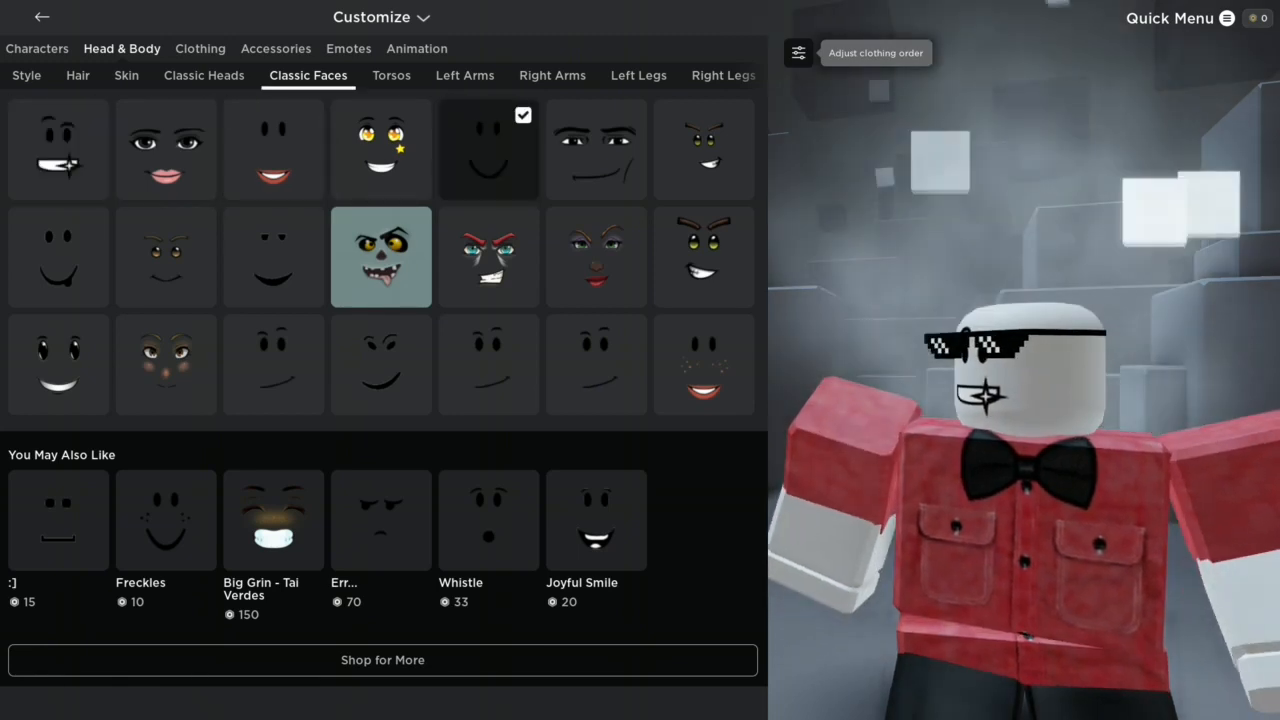
# Step: Browse Neck and Back accessories, then deselect the pixel sunglasses under Face
pyautogui.click(275, 48)
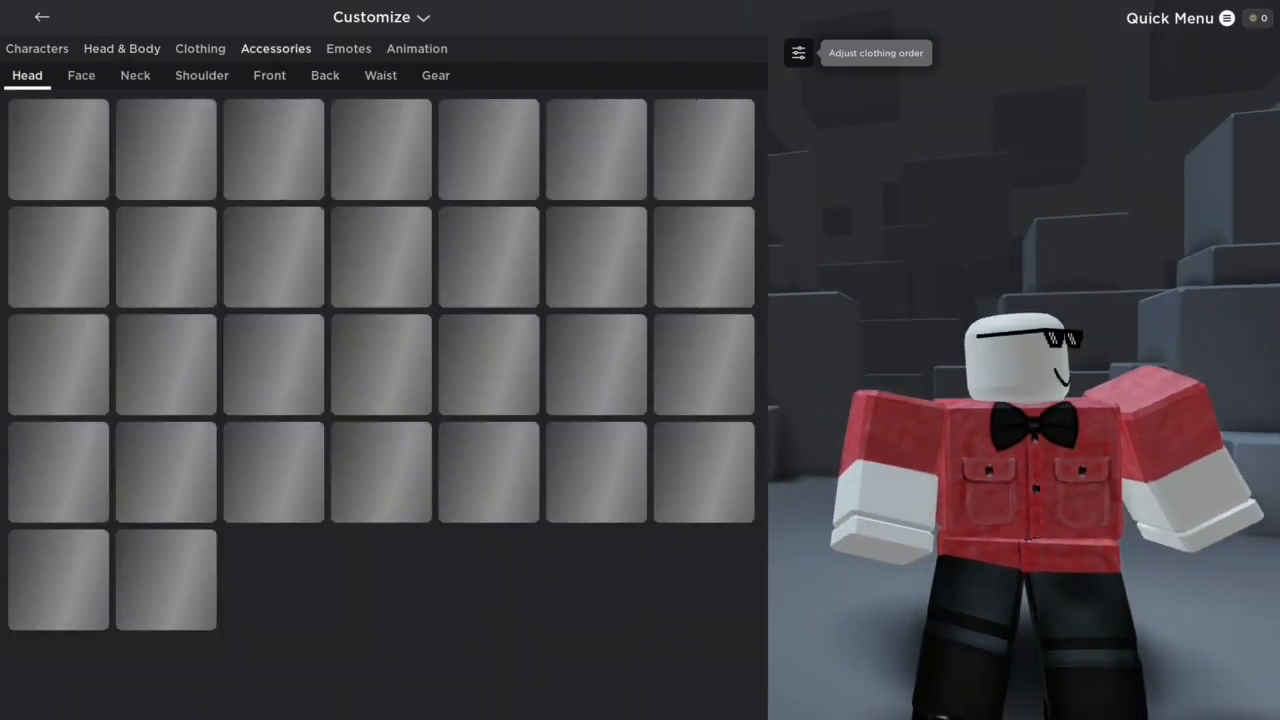
pyautogui.click(135, 75)
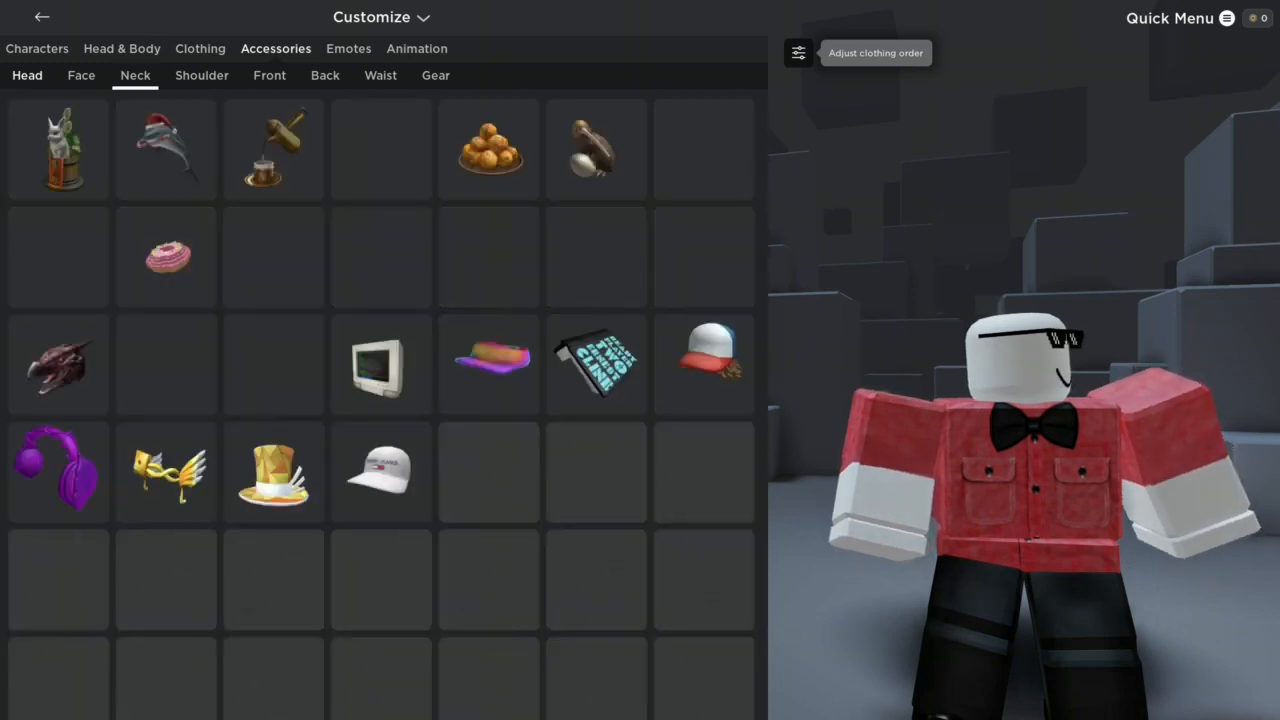
pyautogui.click(324, 75)
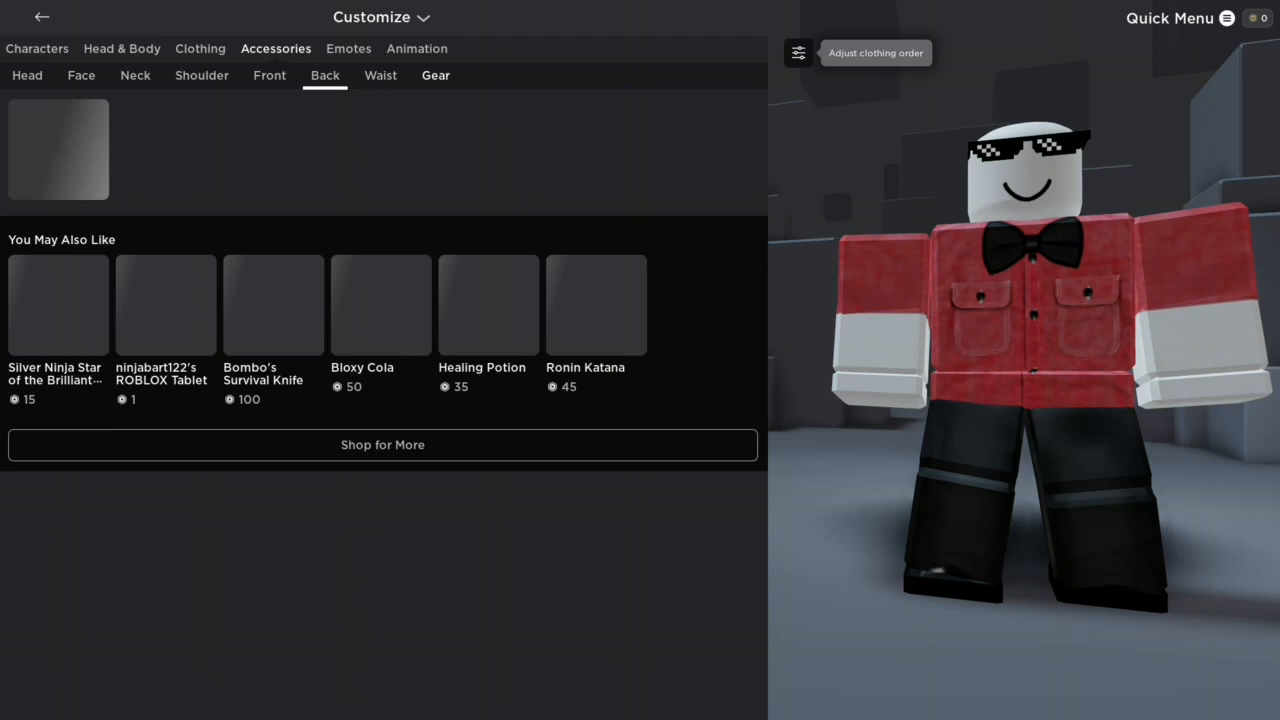
pyautogui.click(81, 75)
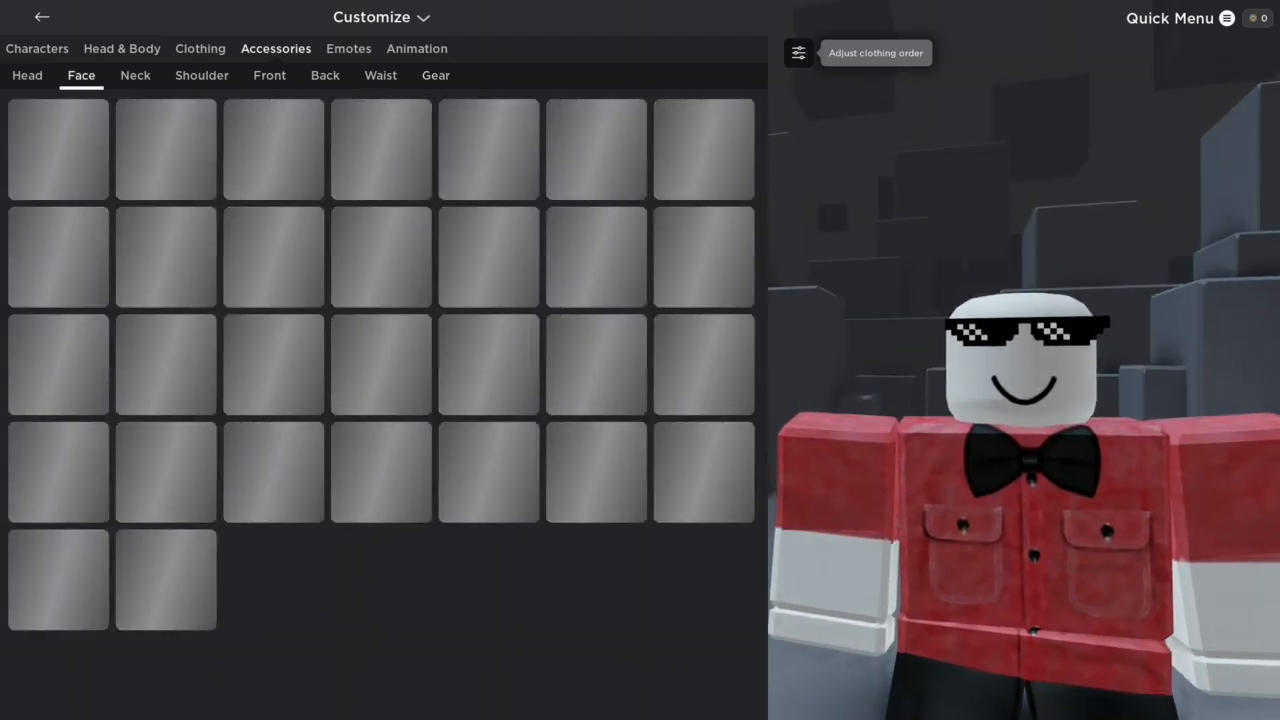
pyautogui.click(57, 148)
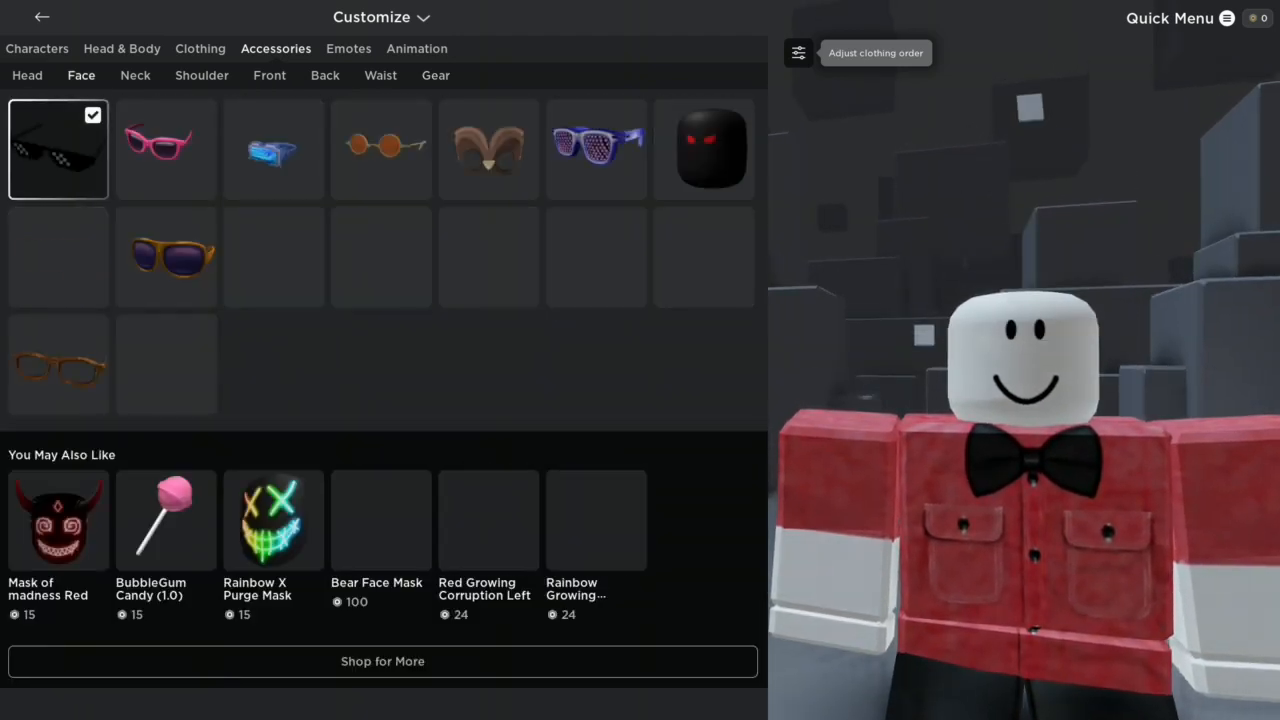
pyautogui.click(57, 149)
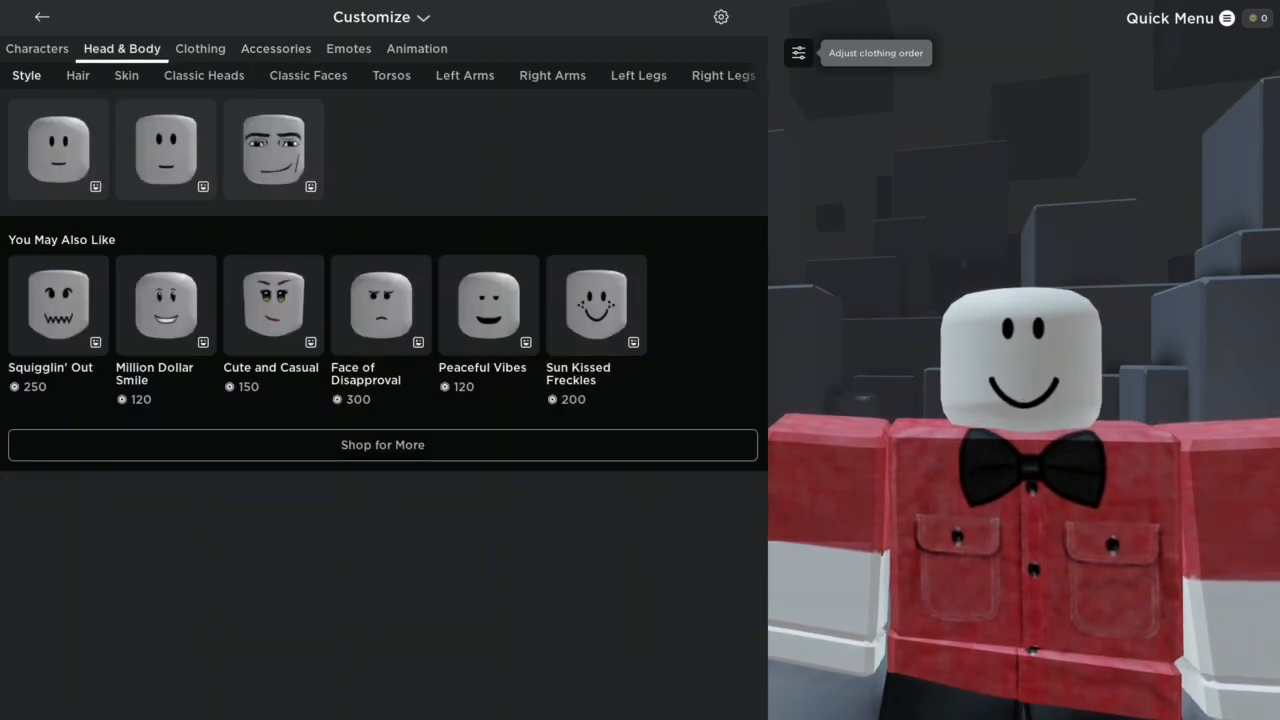
# Step: Take off the red bow-tie shirt under Classic Shirts
pyautogui.click(200, 48)
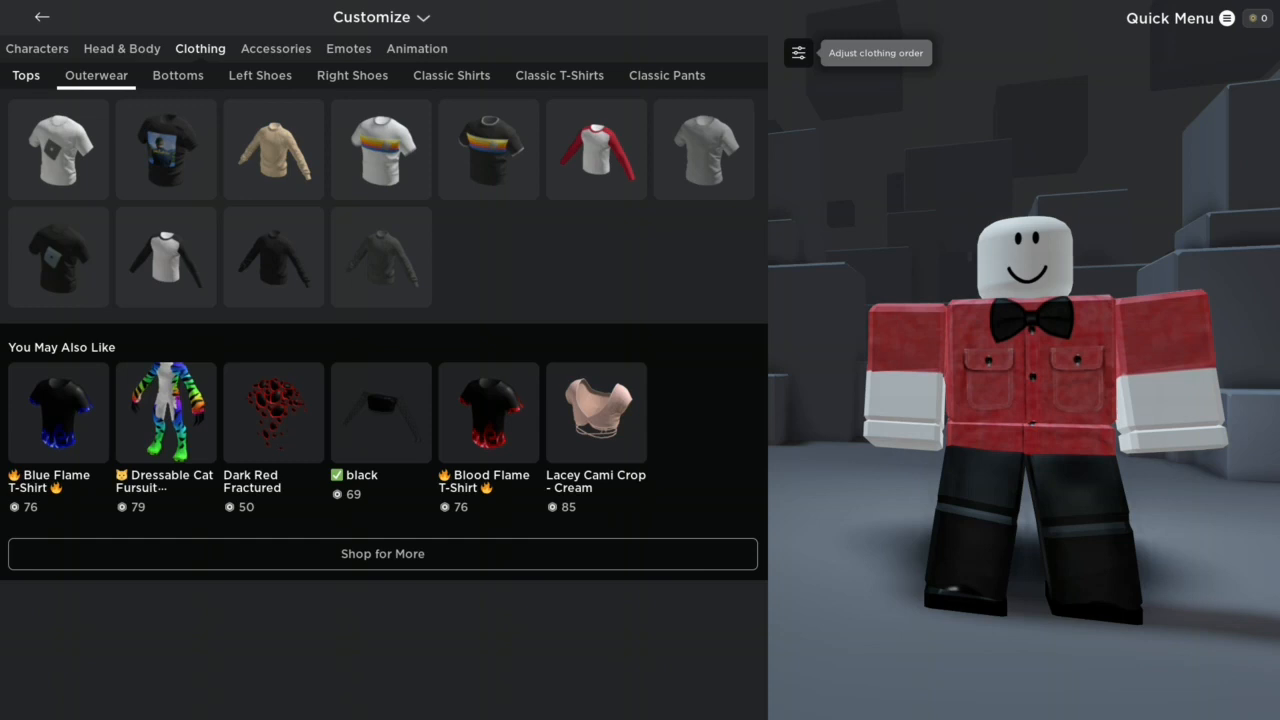
pyautogui.click(451, 75)
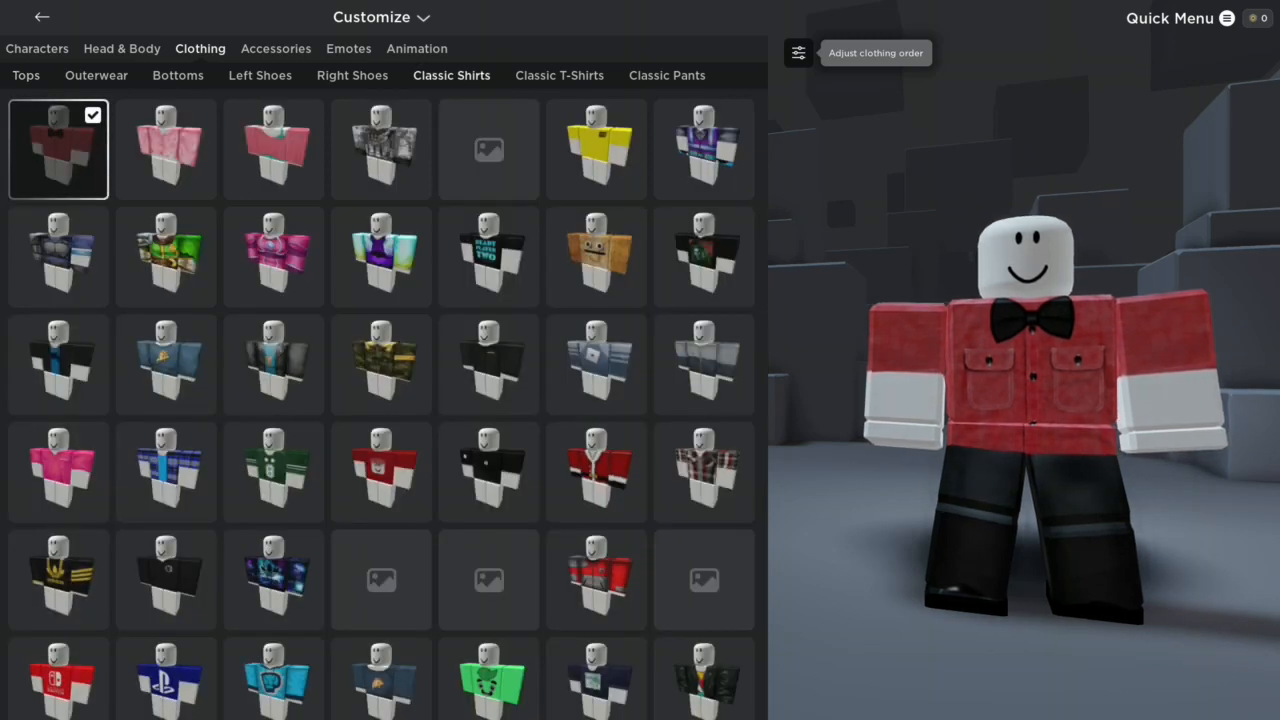
pyautogui.click(57, 148)
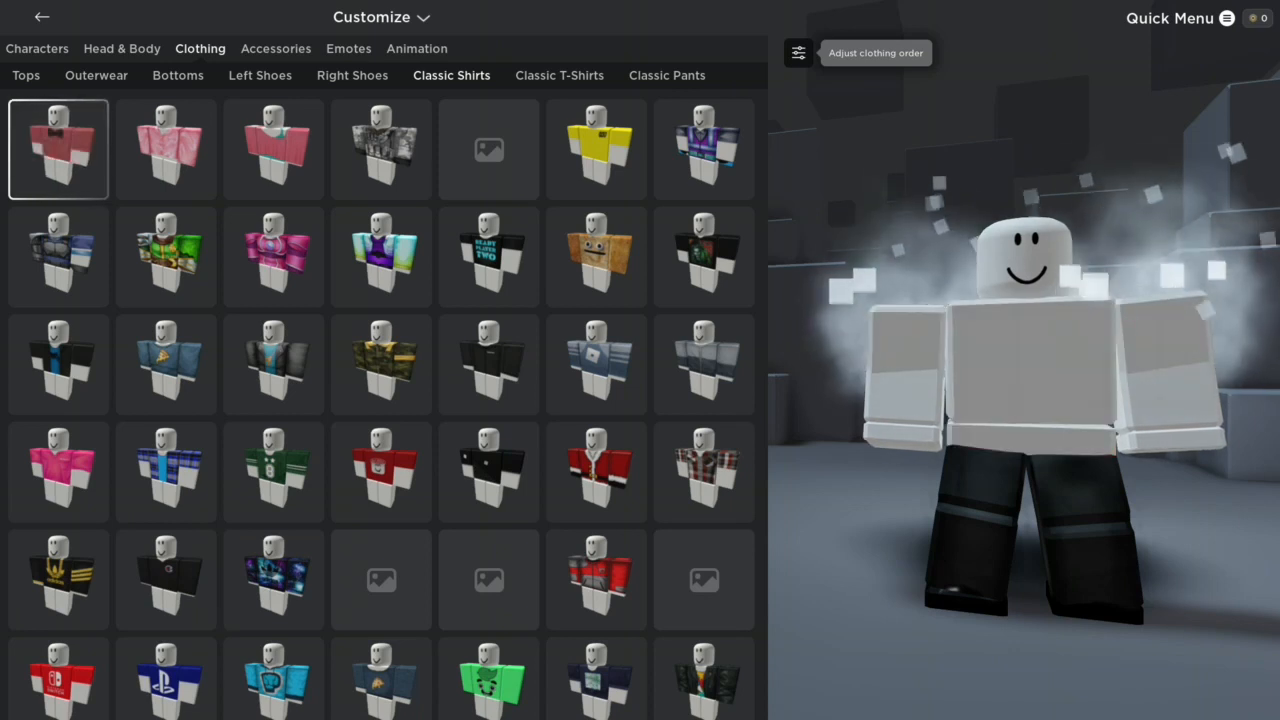
# Step: Take off the black pants under Classic Pants
pyautogui.click(352, 75)
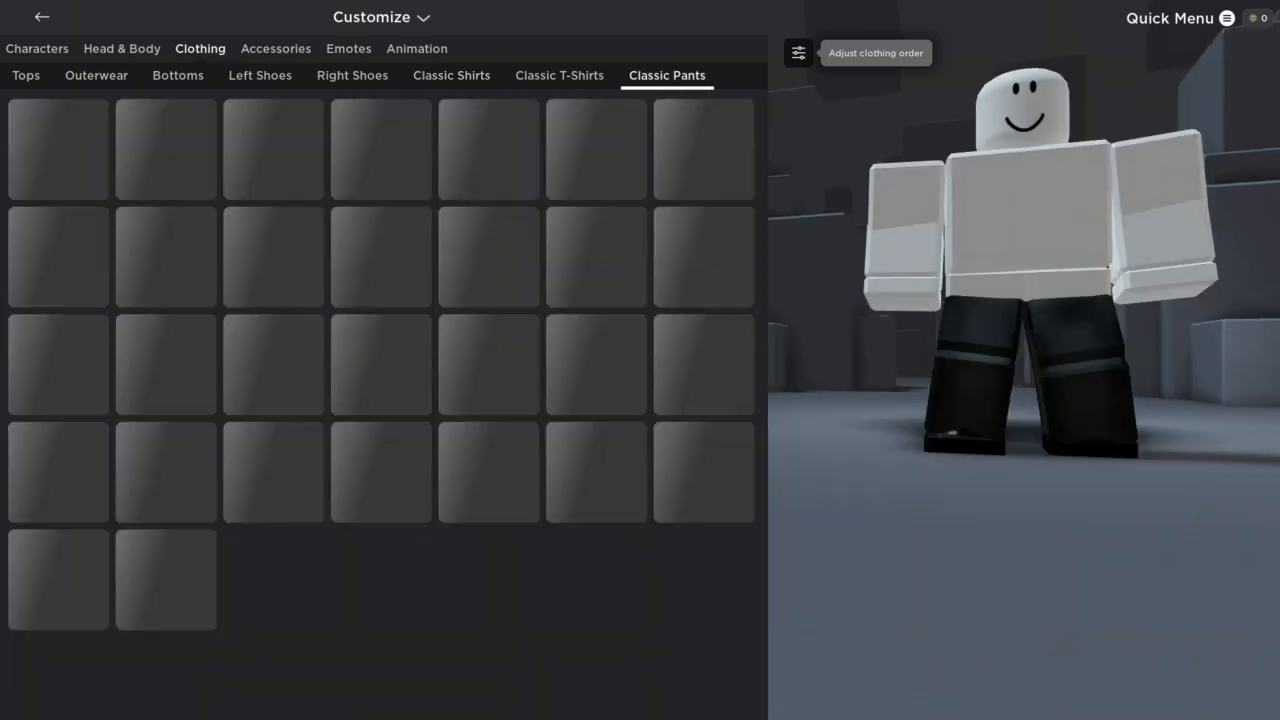
pyautogui.click(57, 148)
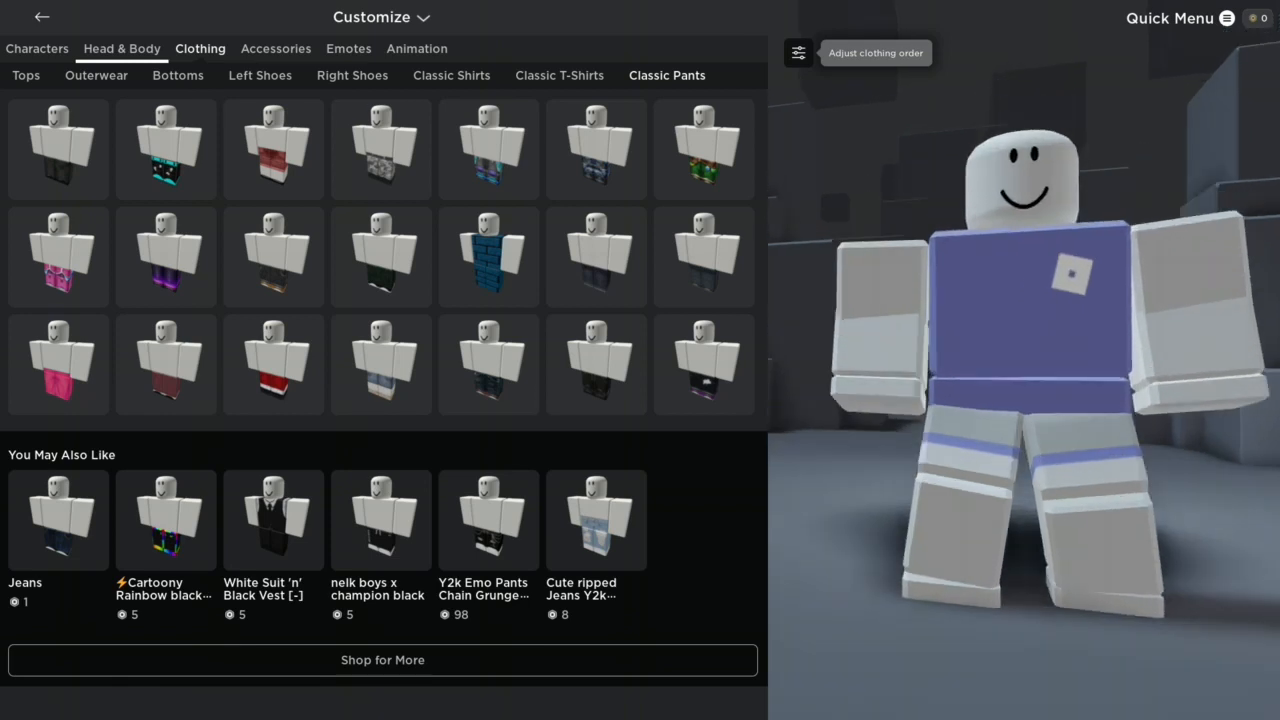
pyautogui.click(121, 48)
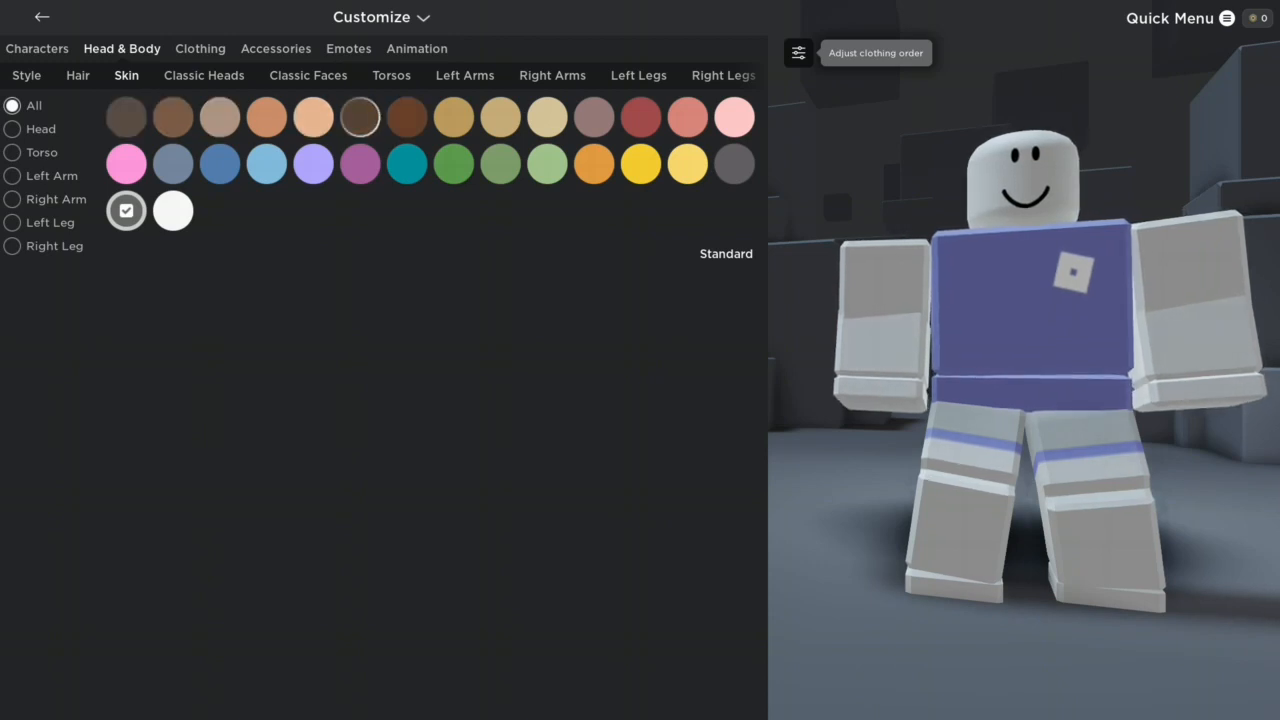
# Step: Set the head skin colour to the red swatch and the torso to green
pyautogui.click(13, 128)
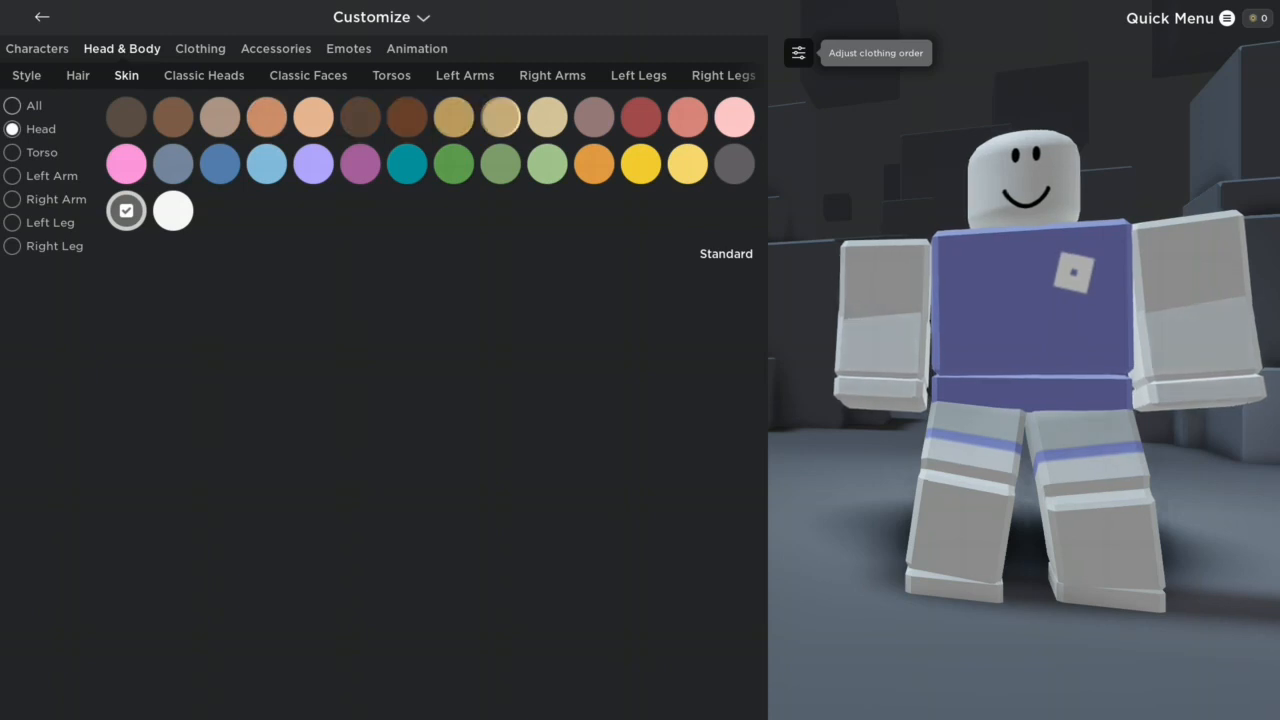
pyautogui.click(641, 116)
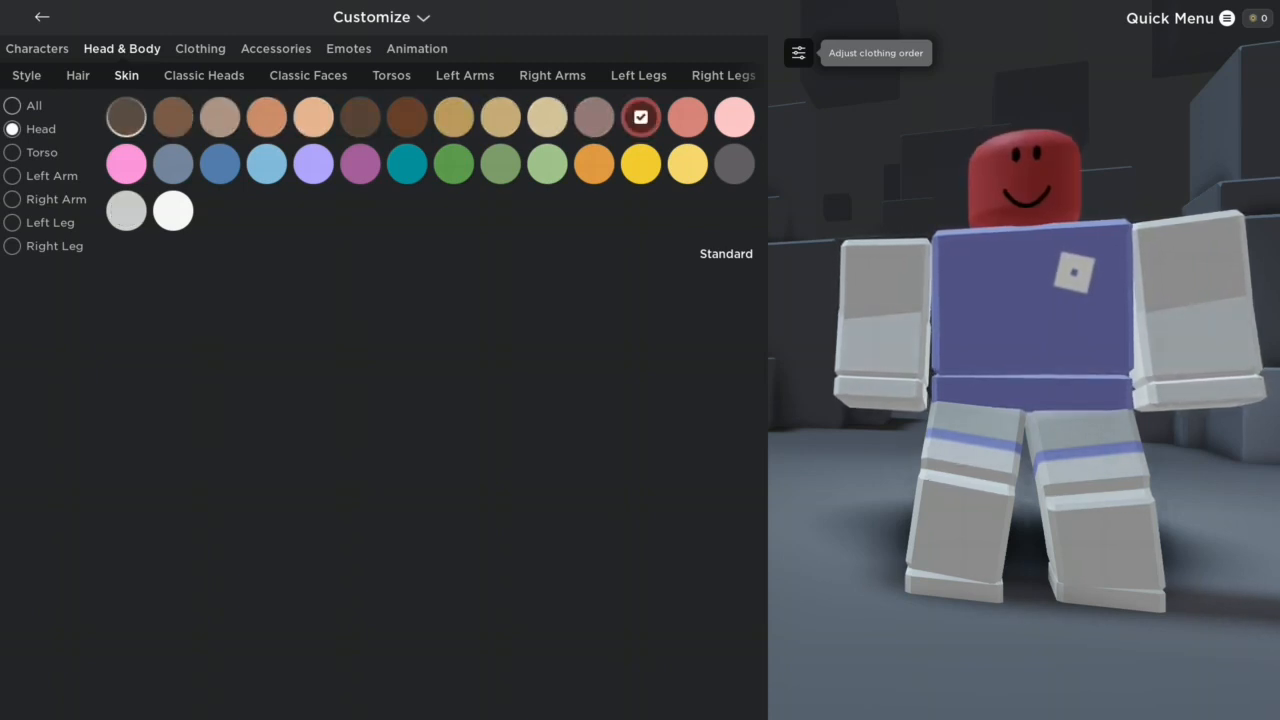
pyautogui.click(13, 152)
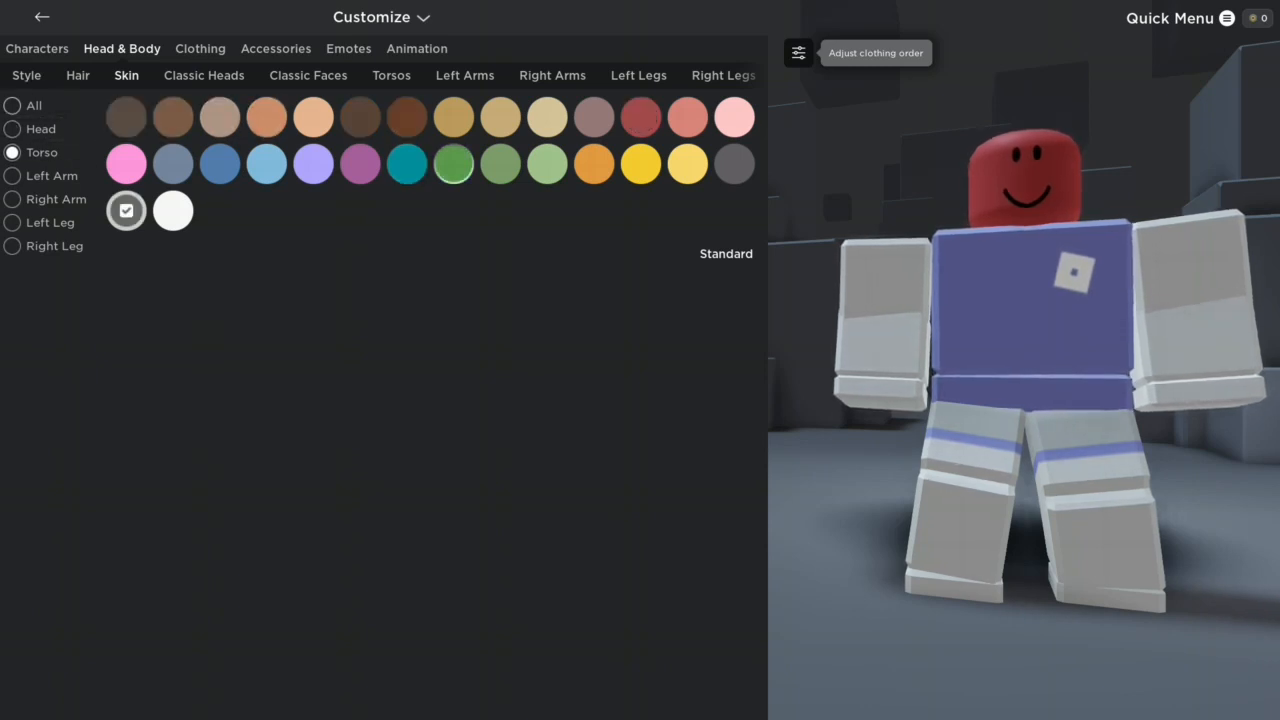
pyautogui.click(453, 164)
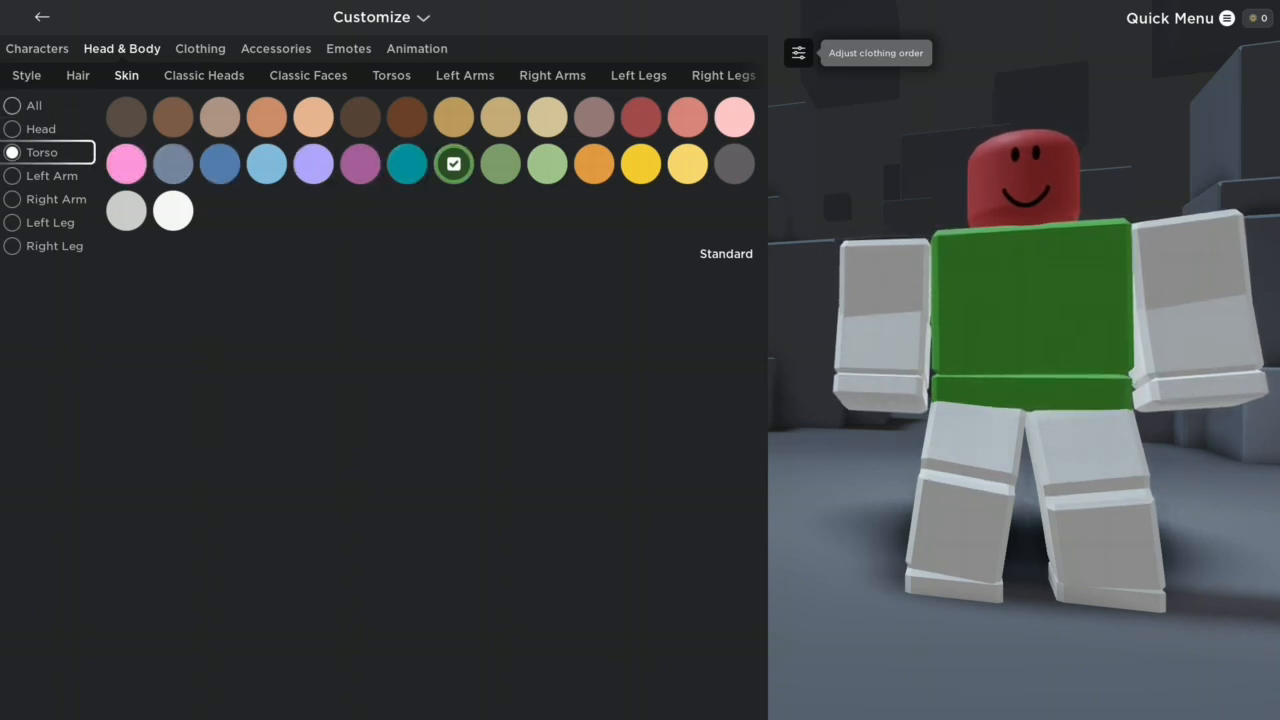
# Step: Colour the left and right legs blue-grey, then return to the Avatar page
pyautogui.click(56, 199)
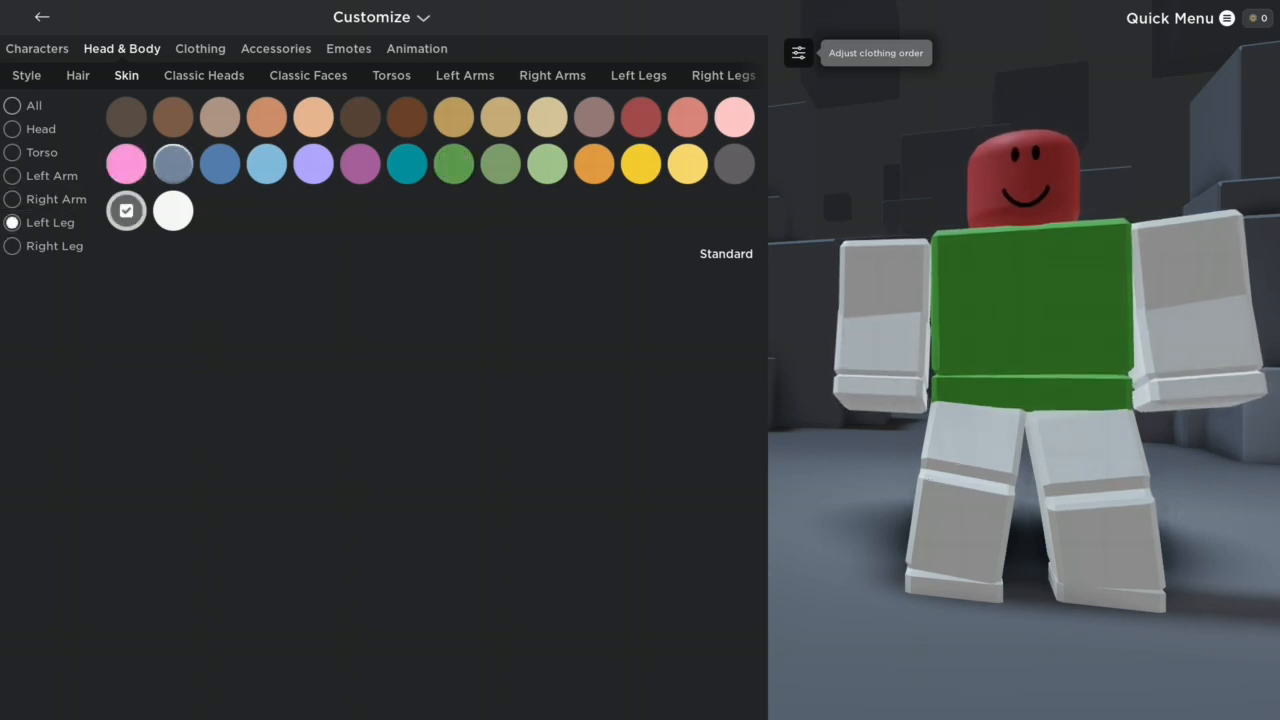
pyautogui.click(173, 163)
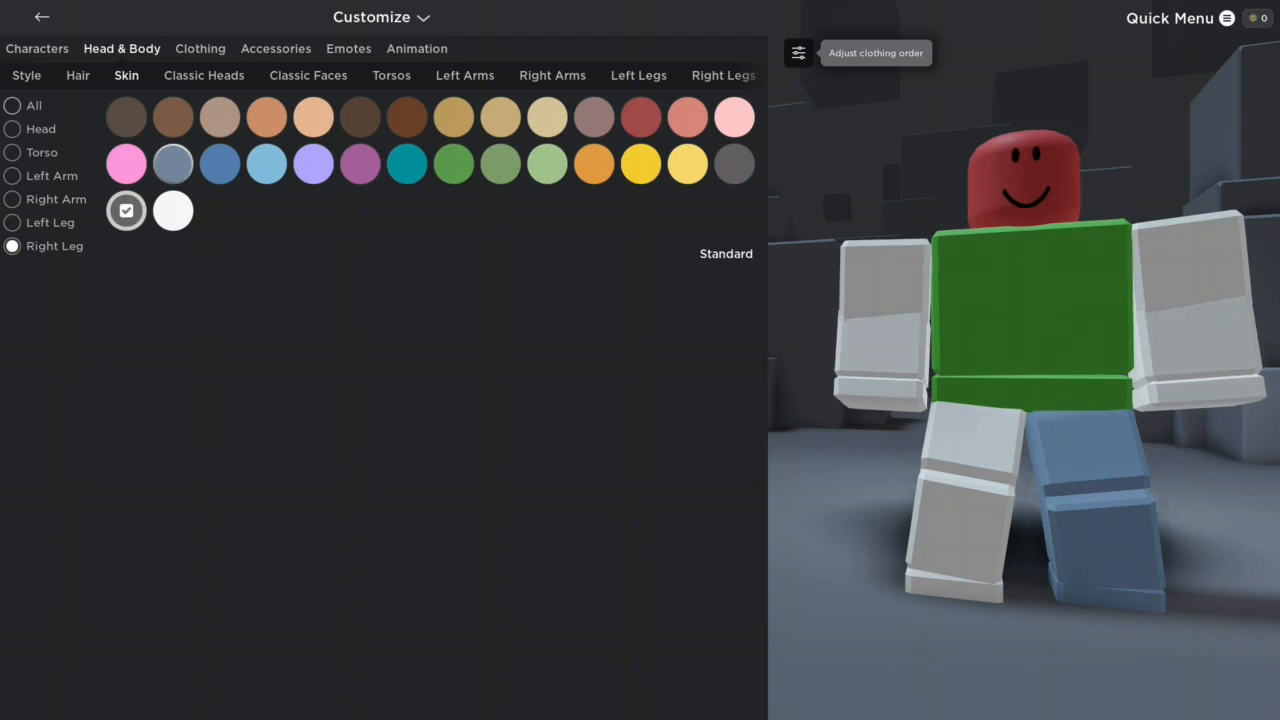
pyautogui.click(173, 163)
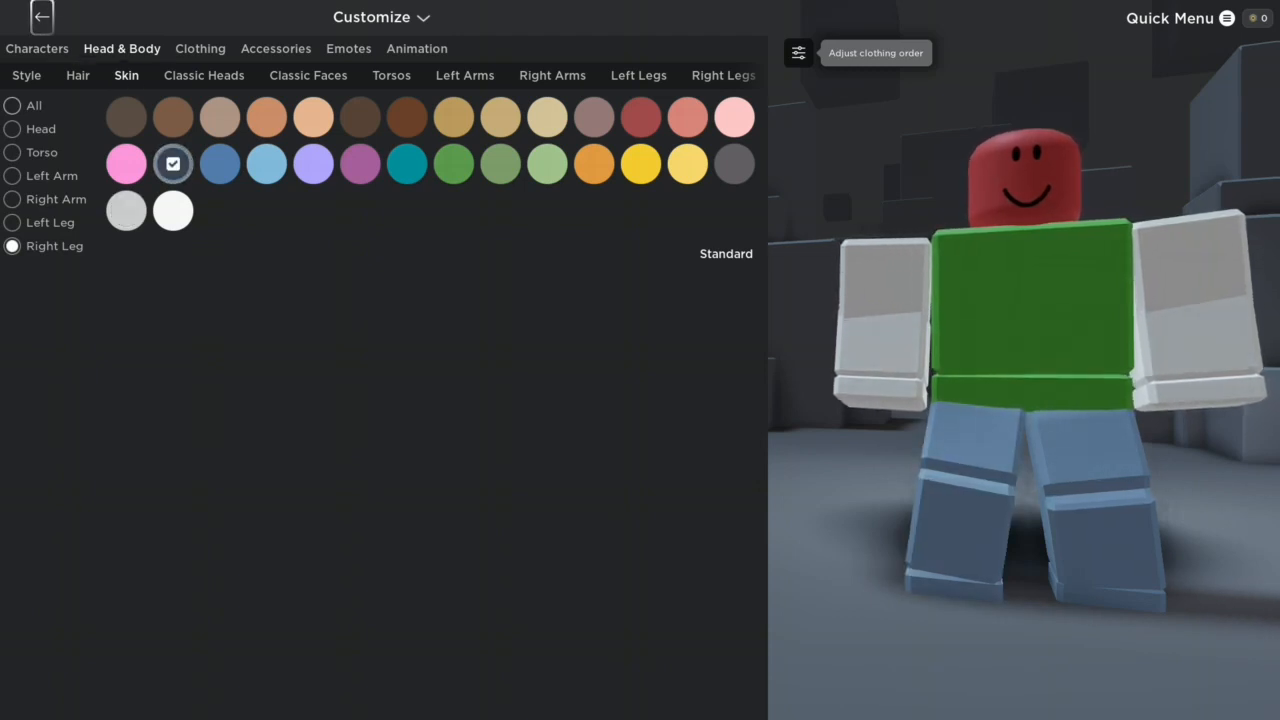
pyautogui.click(42, 17)
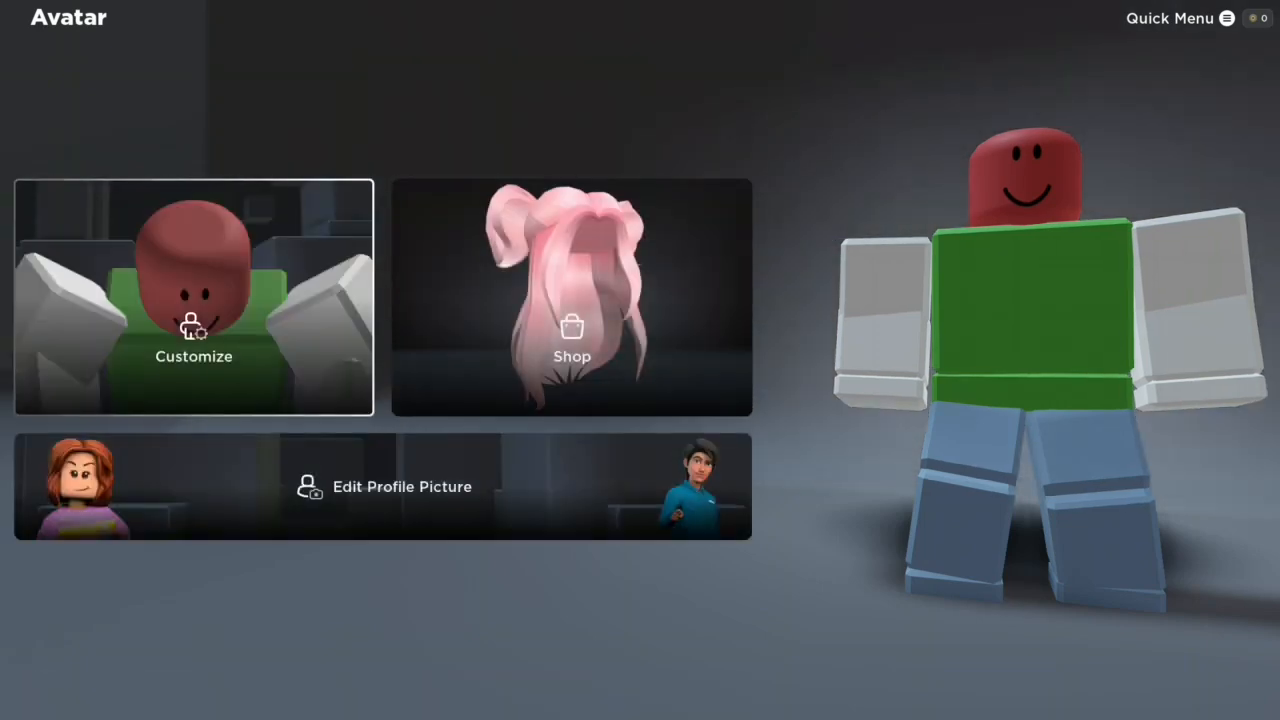